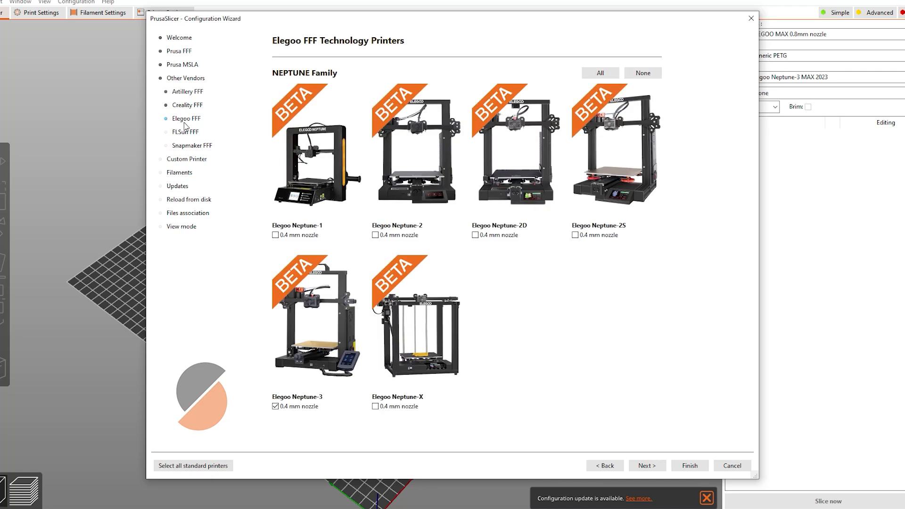
mouse_move(320, 336)
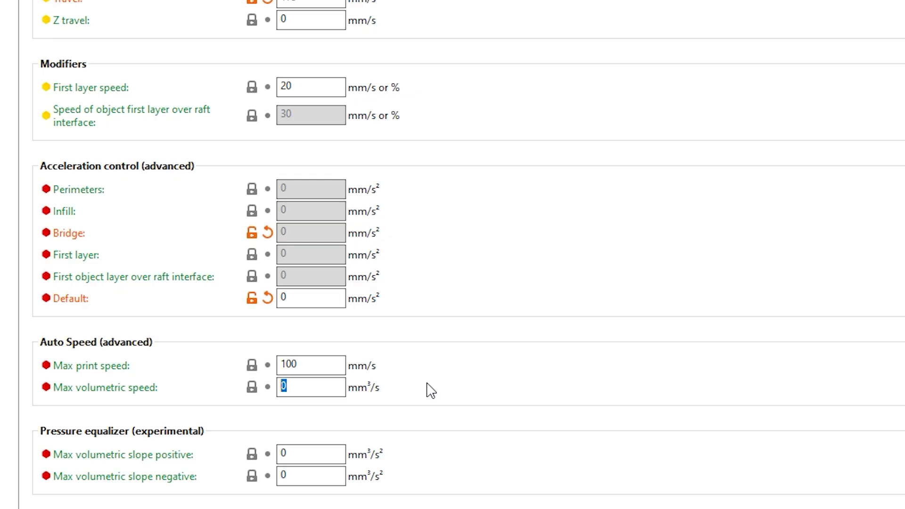
- Set Max volumetric speed under Auto Speed to 12 mm³/s in Print Settings > Speed
type("12")
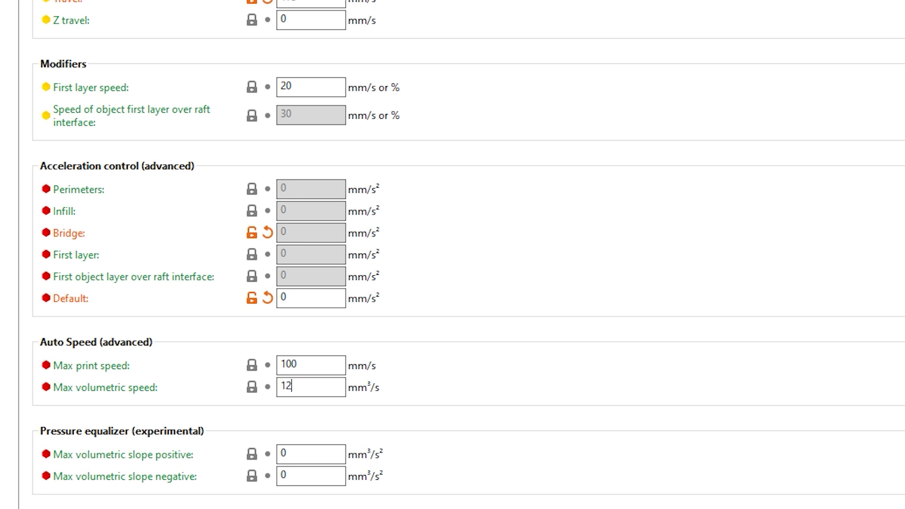
mouse_move(311, 388)
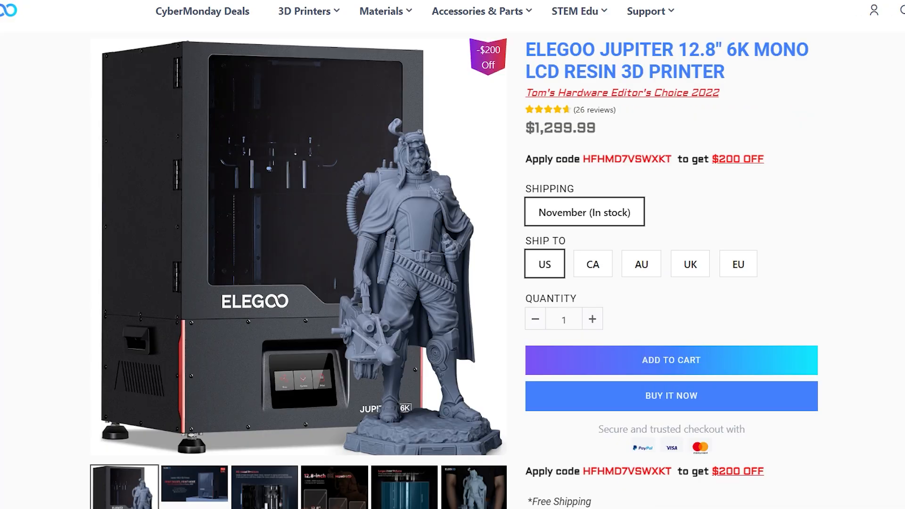
- Return to the Elegoo home page with the New Release 2022 banner via the header logo
left_click(17, 10)
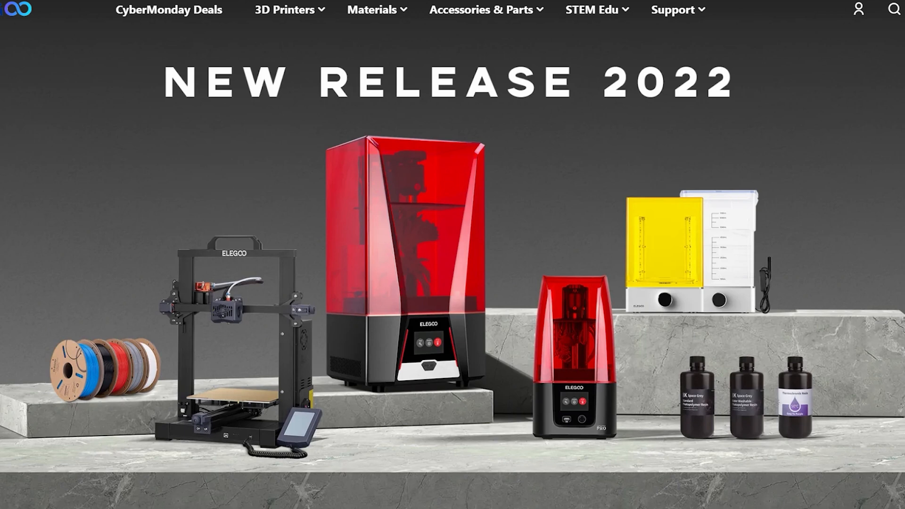